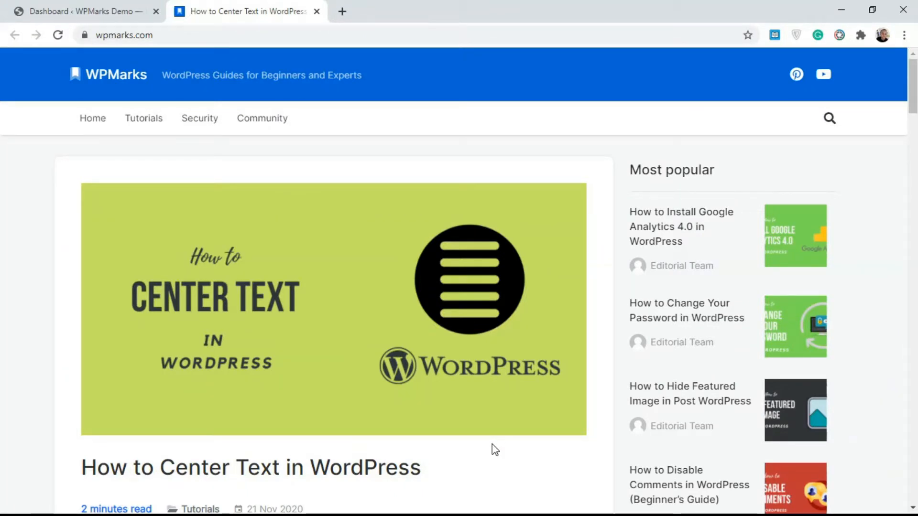
Switch from the WPMarks article to the site's WordPress admin dashboard.
left_click(85, 11)
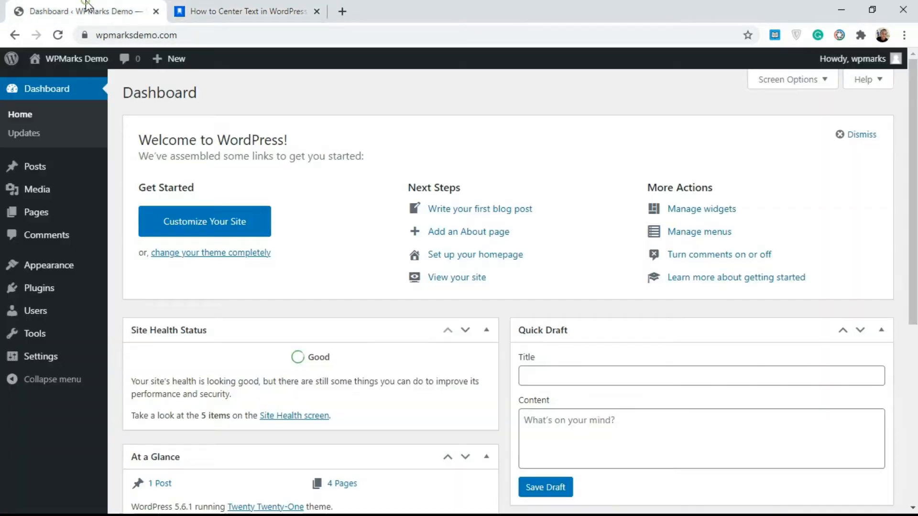
mouse_move(164, 110)
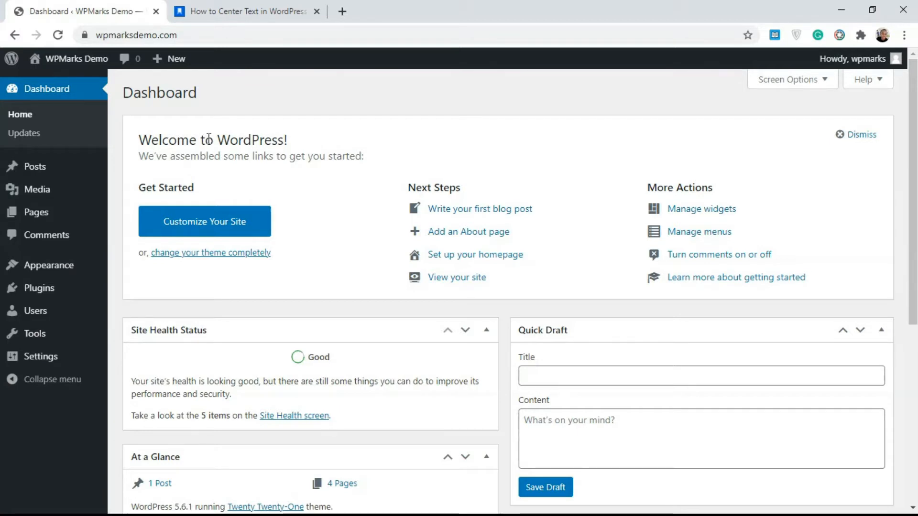
mouse_move(180, 141)
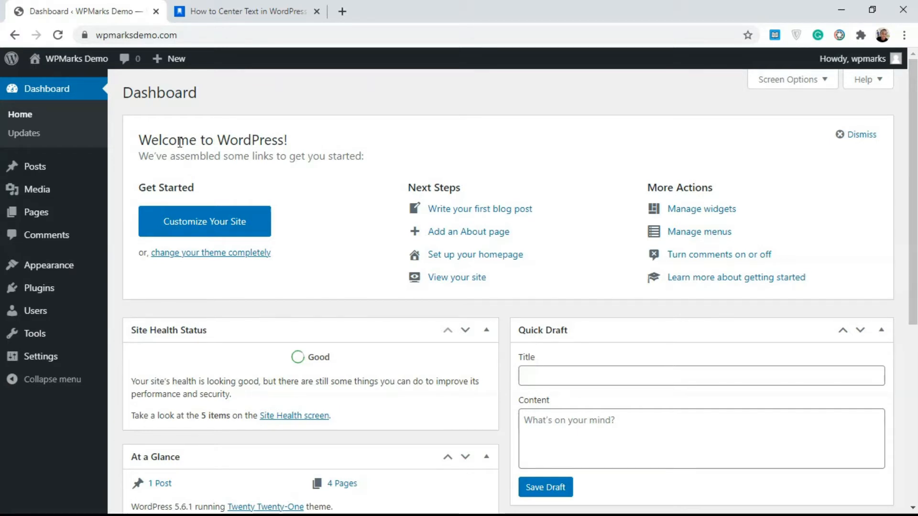
mouse_move(36, 166)
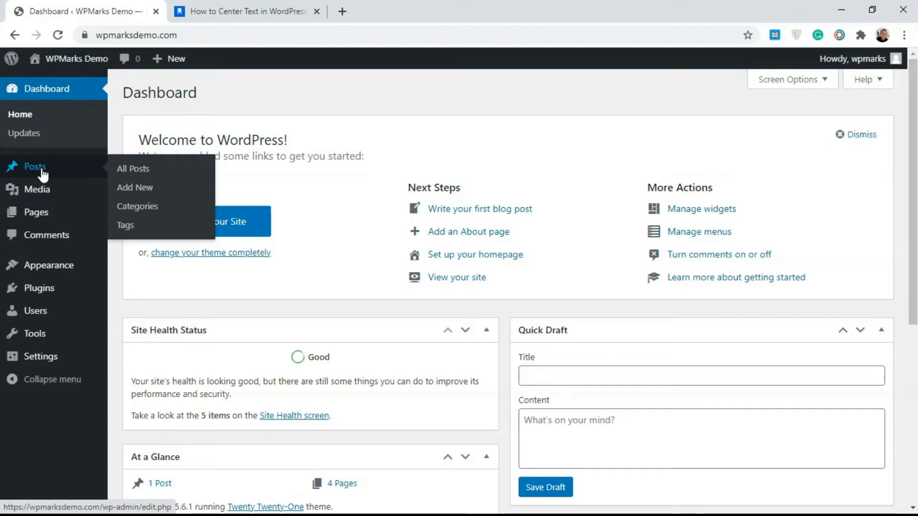
Create a new post from Posts > Add New and start an empty paragraph block in its body.
left_click(135, 187)
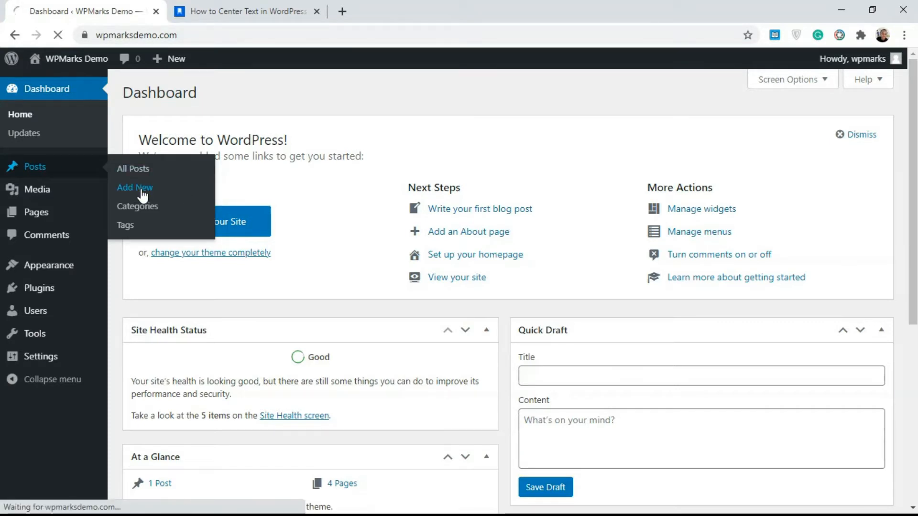
left_click(135, 187)
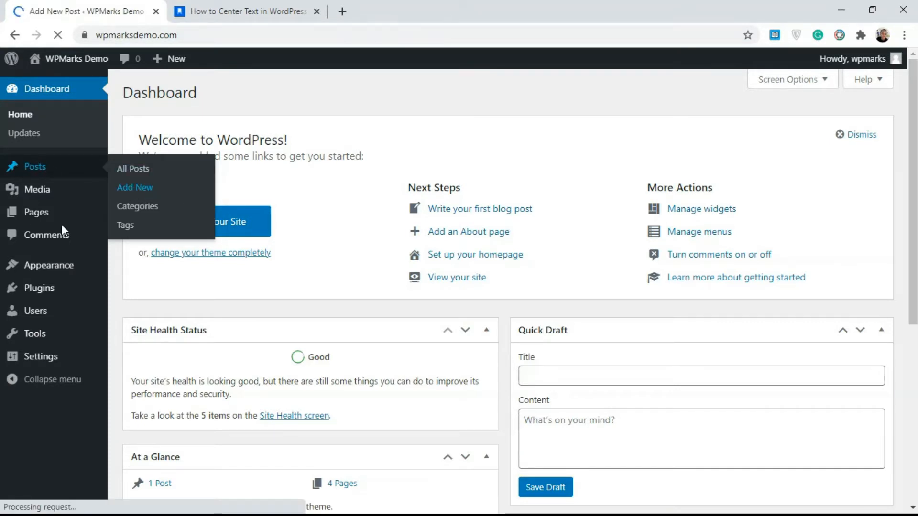
left_click(134, 187)
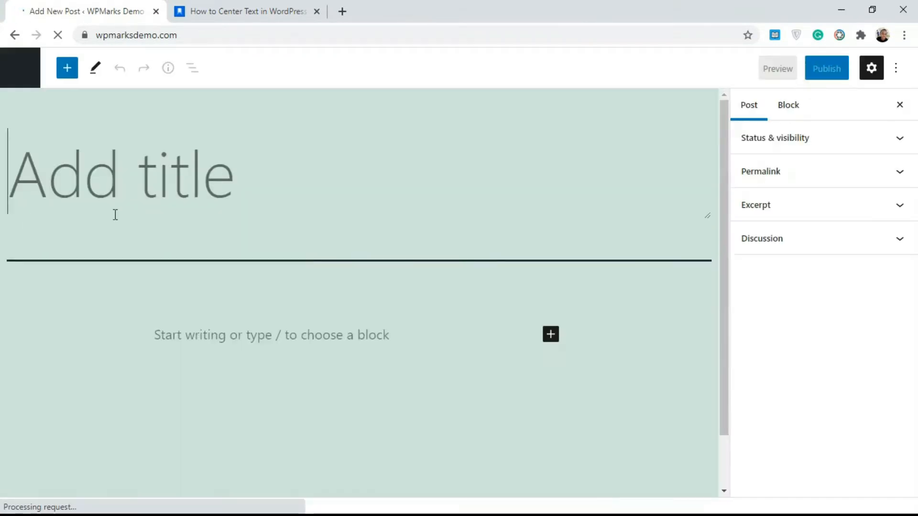
left_click(213, 335)
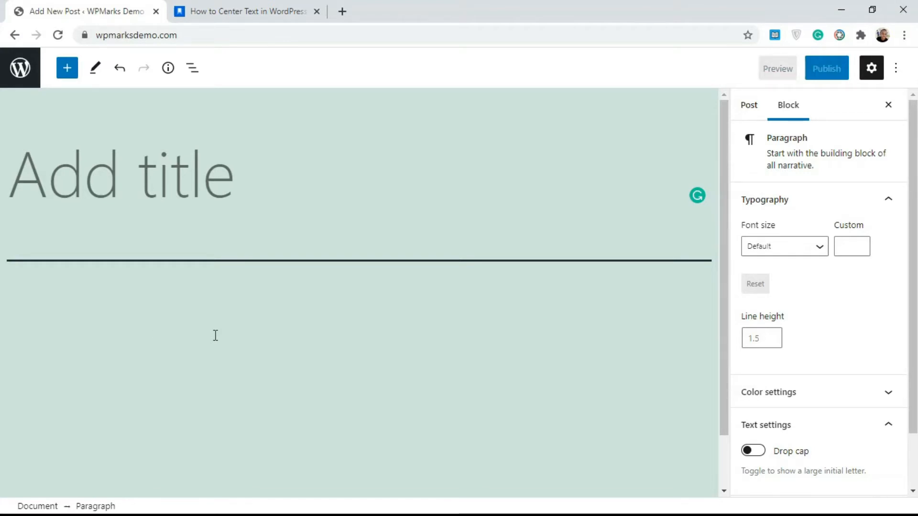
Fill the paragraph with lorem ipsum placeholder text and return to the How to Center Text article.
type("zlorem ipsum")
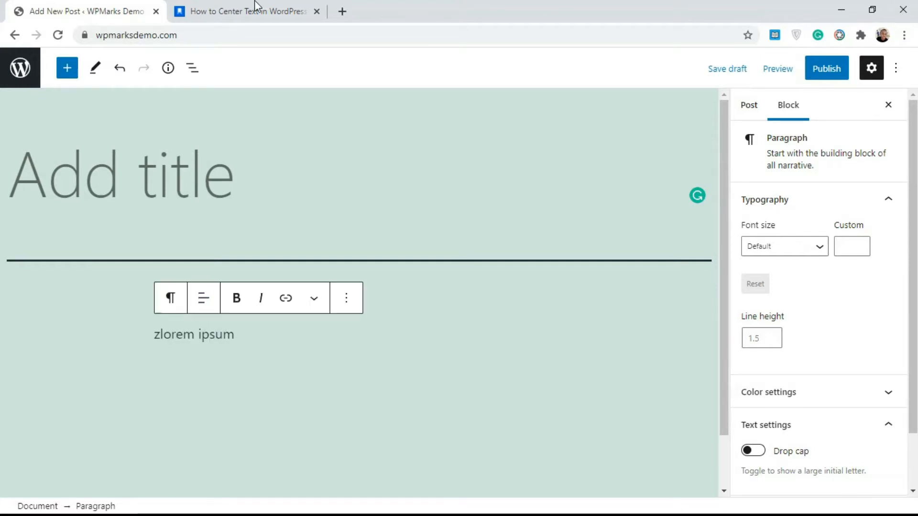
left_click(246, 11)
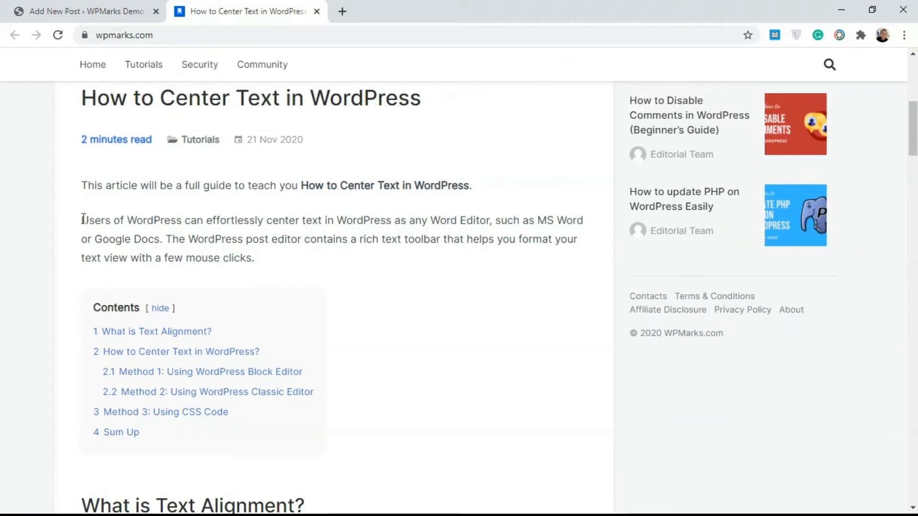
Copy the article's 'Users of WordPress can effortlessly center text…' paragraph and paste it over the draft's placeholder.
right_click(220, 239)
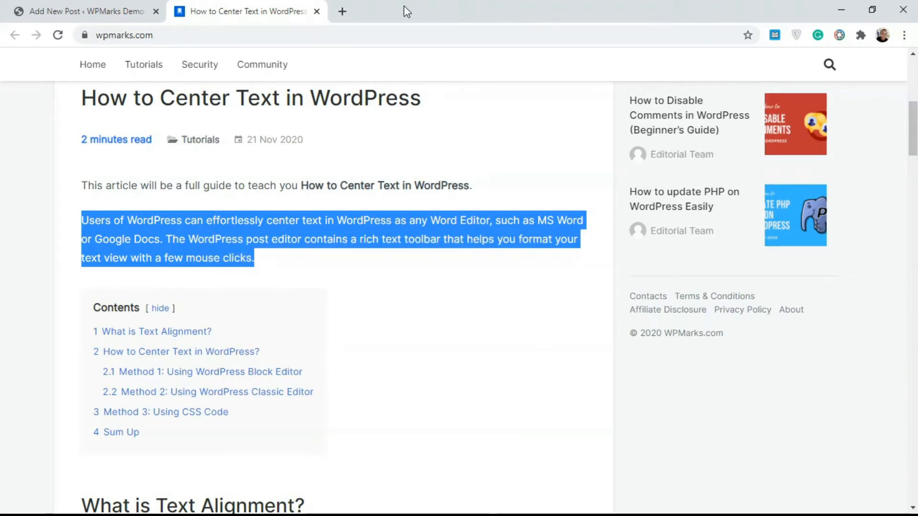
left_click(85, 11)
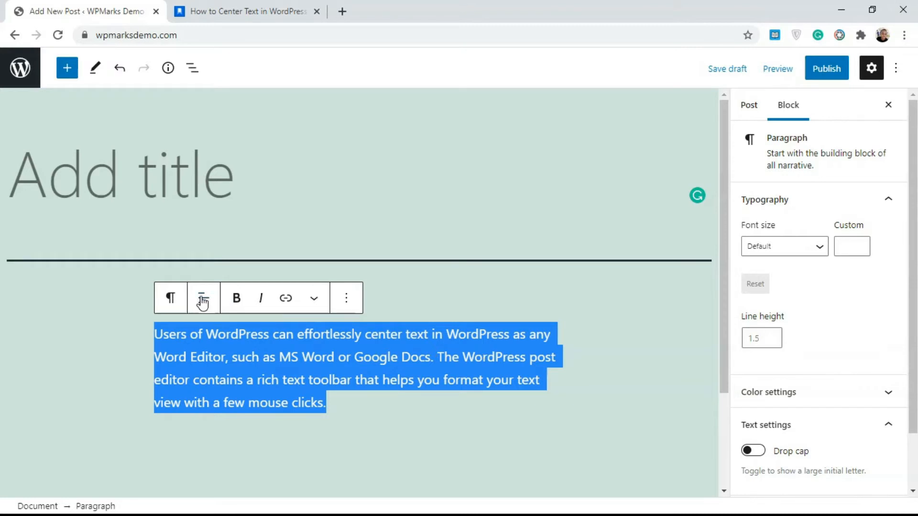
mouse_move(203, 299)
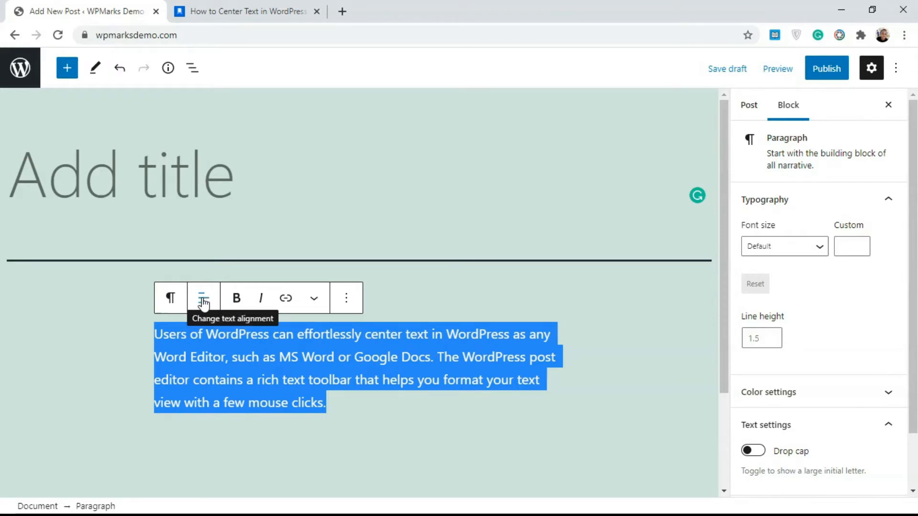
Align the pasted paragraph's text center and paste a second, left-aligned copy below it.
left_click(202, 297)
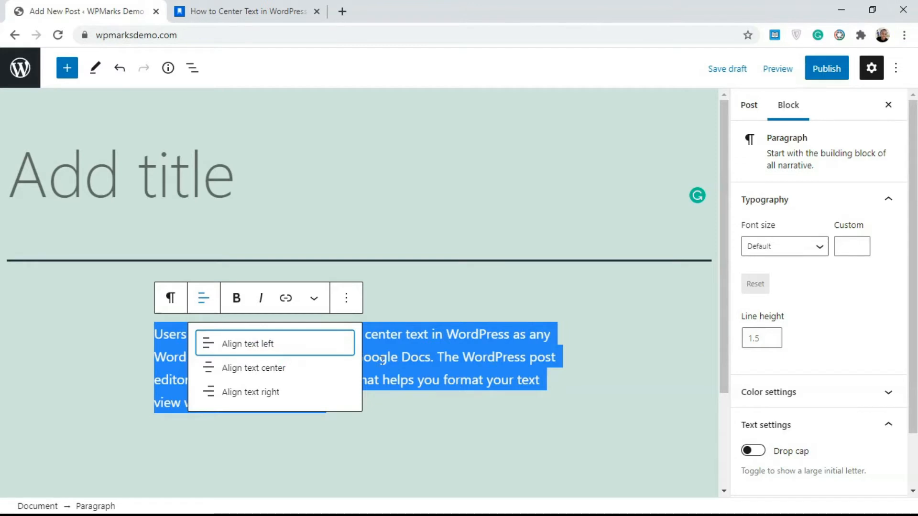
left_click(252, 367)
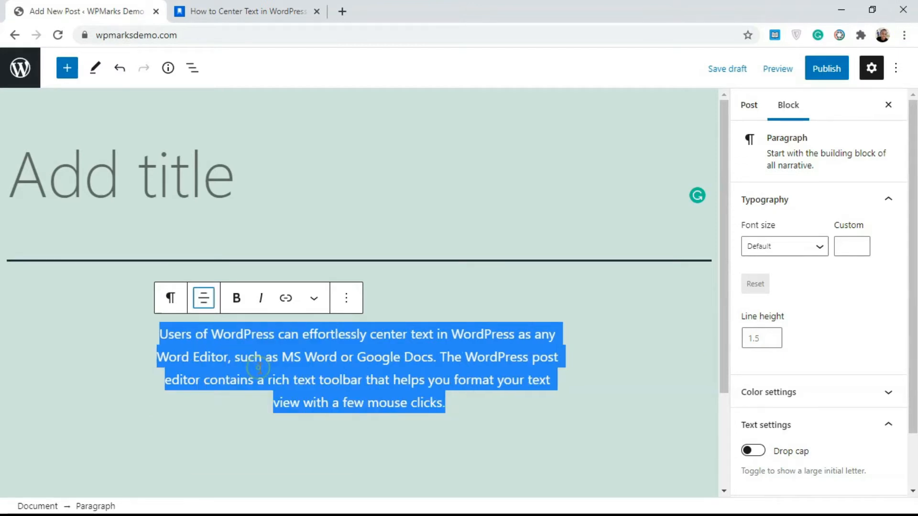
left_click(416, 317)
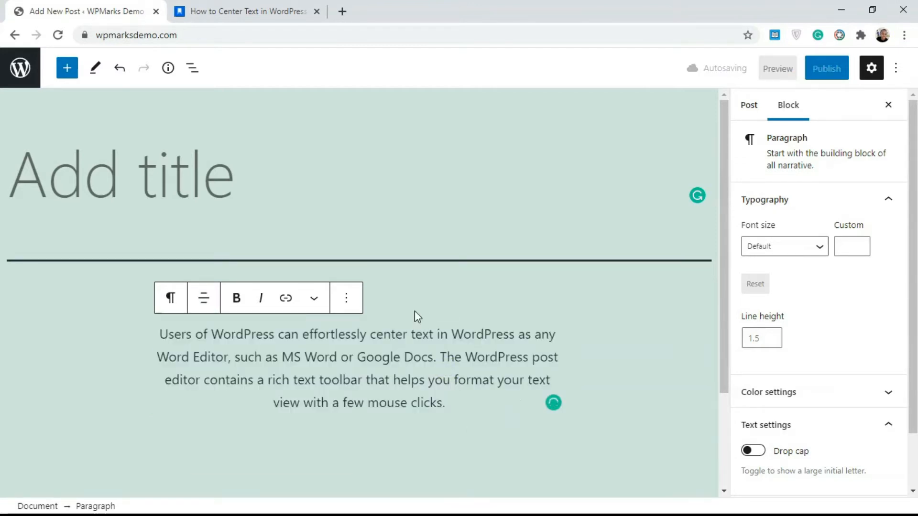
left_click(748, 105)
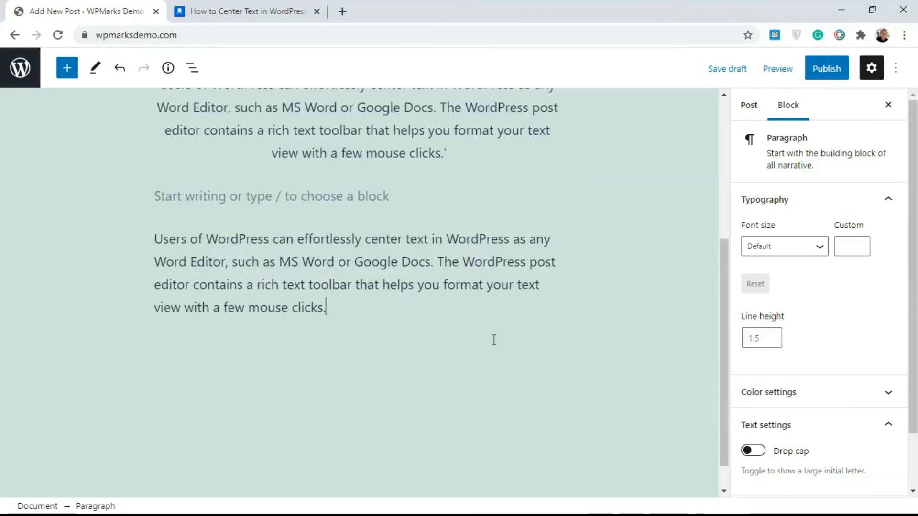
Select the whole second paragraph and align its text center to match the first.
triple_click(351, 261)
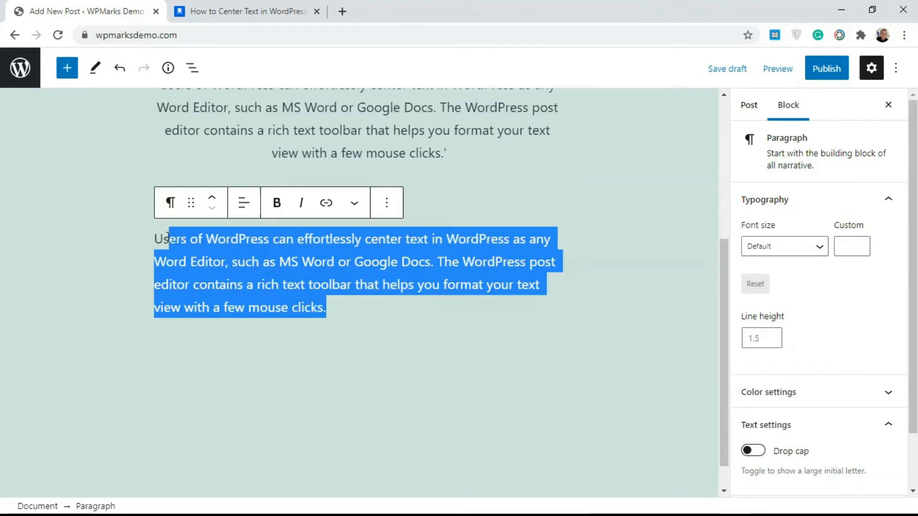
left_click(243, 202)
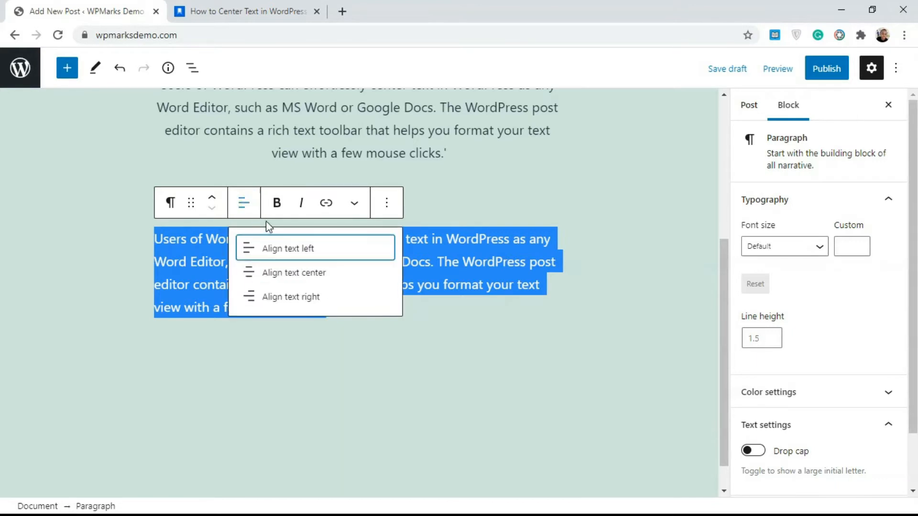
mouse_move(315, 285)
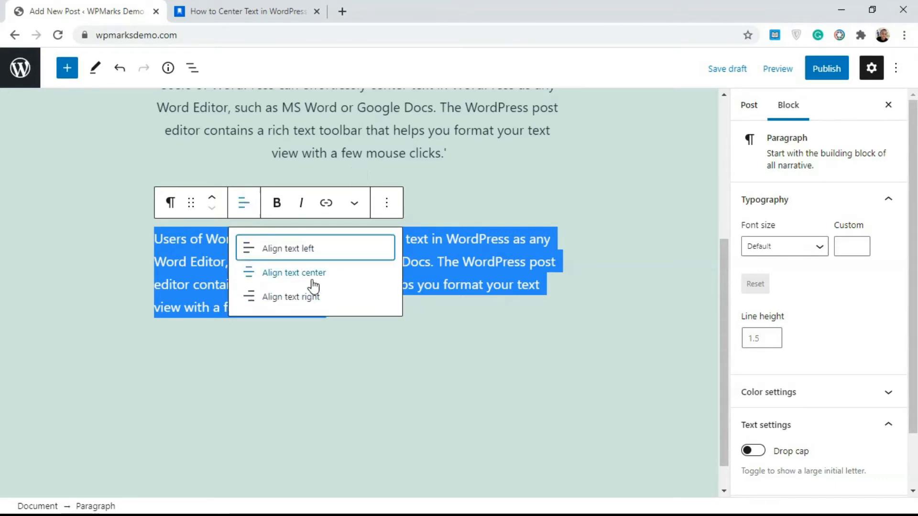
left_click(294, 272)
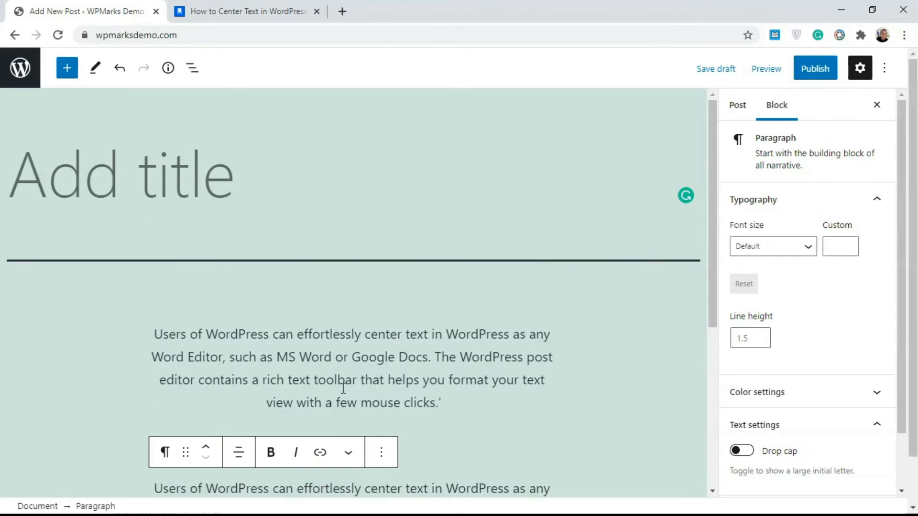
mouse_move(384, 345)
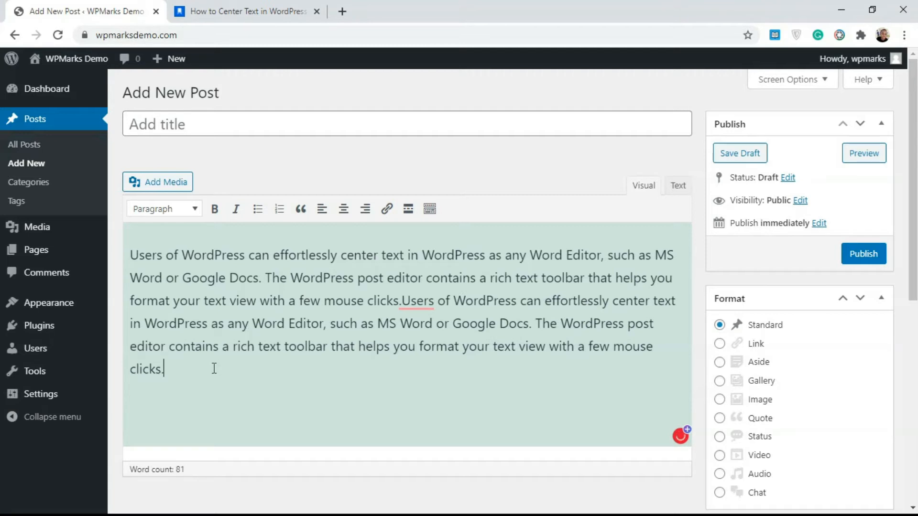
Select the post paragraph in the classic Visual editor and center-align it with the Align center button.
double_click(149, 369)
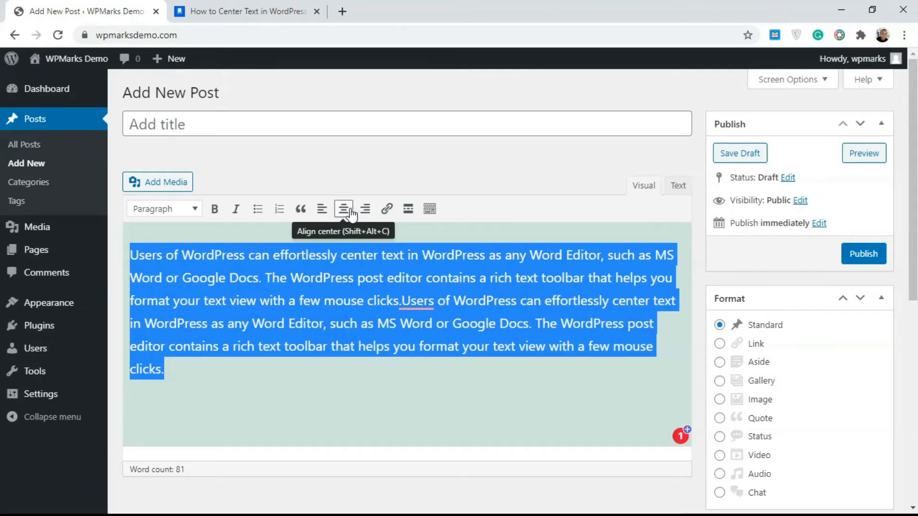
mouse_move(321, 208)
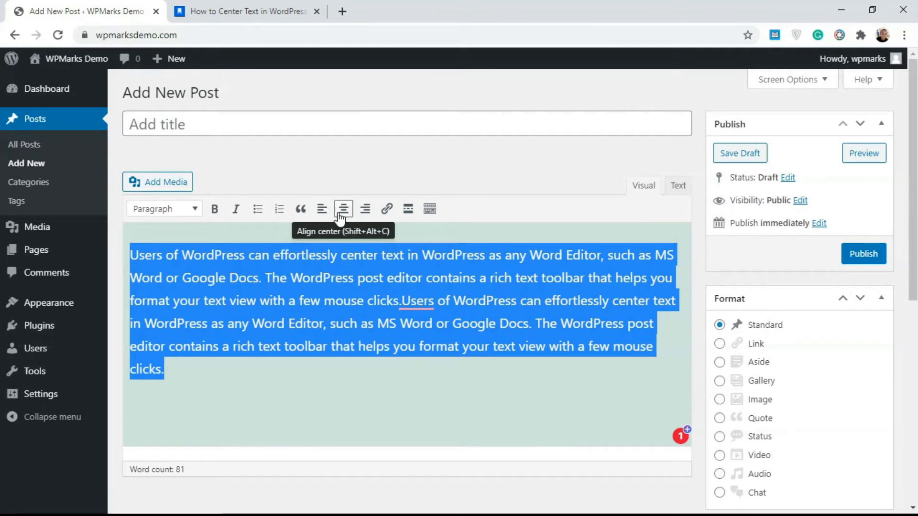
mouse_move(365, 208)
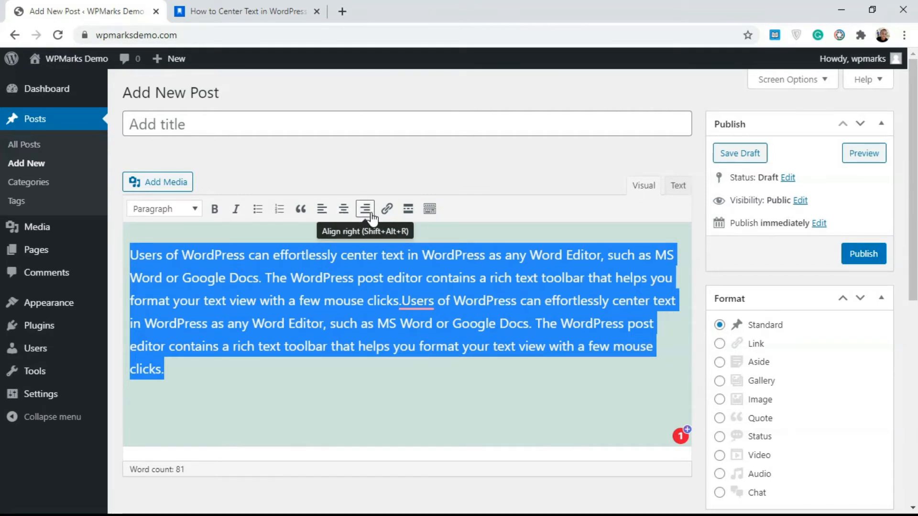
left_click(343, 209)
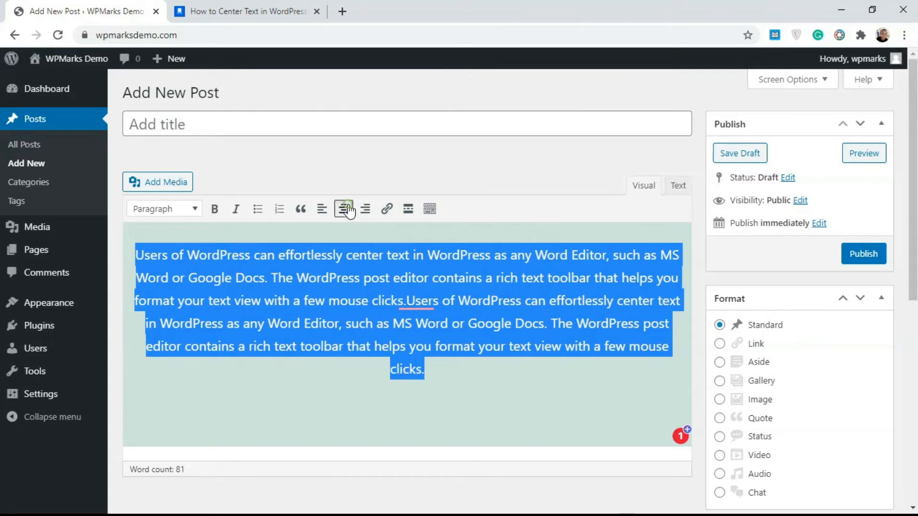
left_click(343, 209)
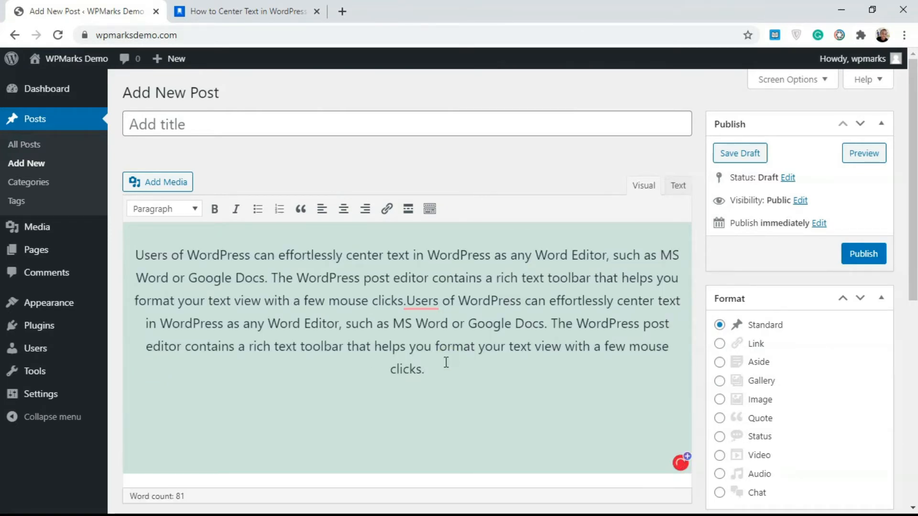
Center-align the lower, left-aligned paragraph and reselect the first paragraph to confirm both are centered.
scroll("down", 3)
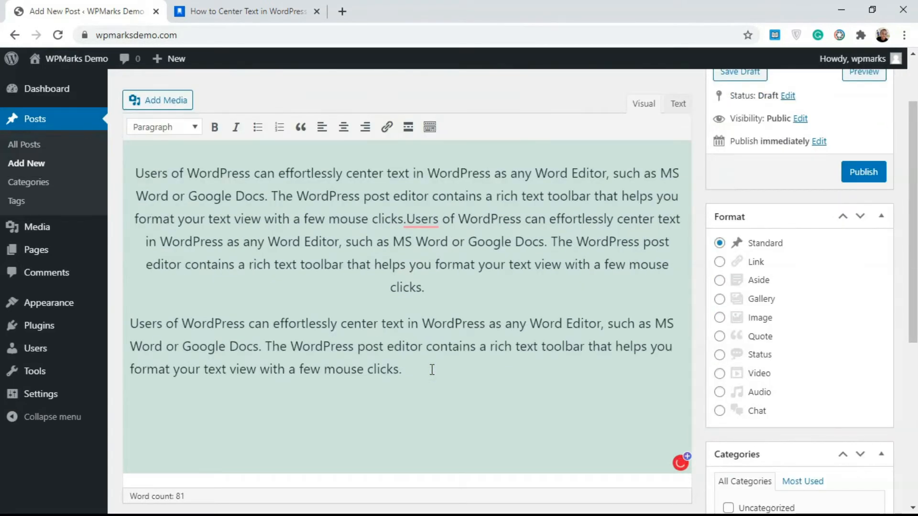
left_click_drag(129, 323, 402, 369)
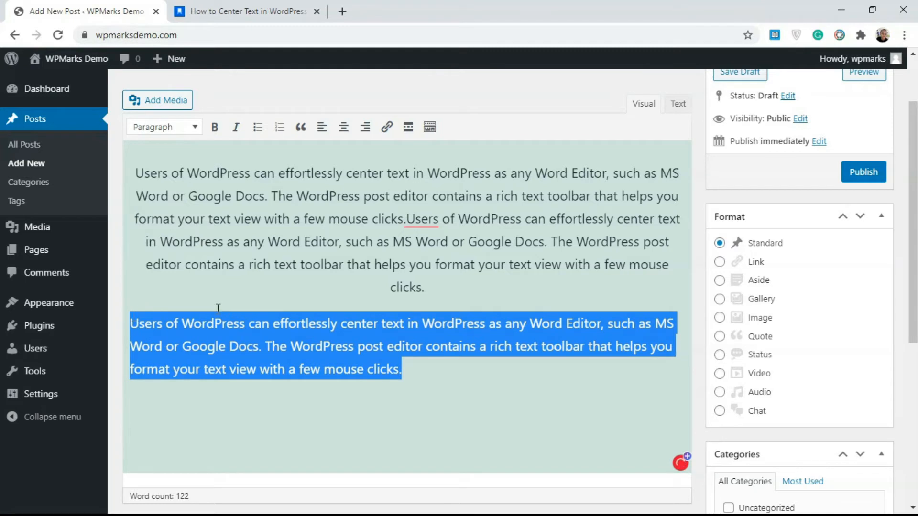
mouse_move(344, 126)
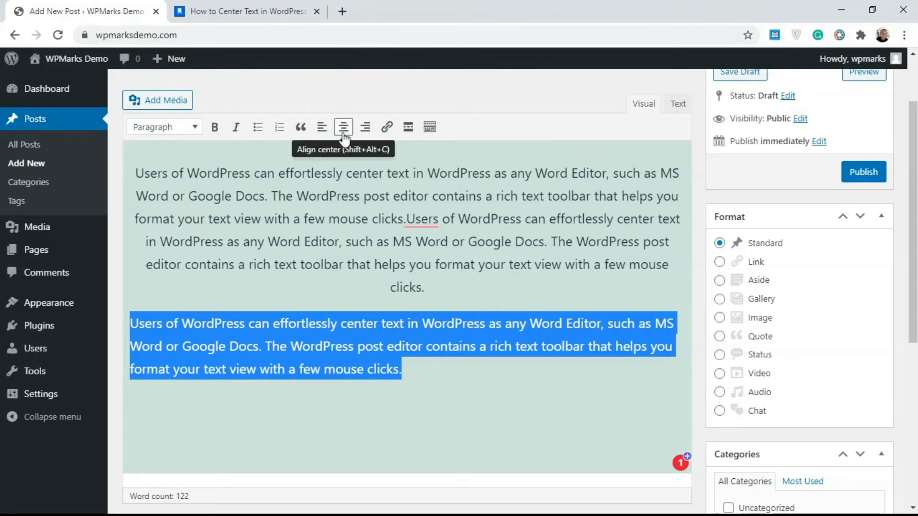
left_click(343, 126)
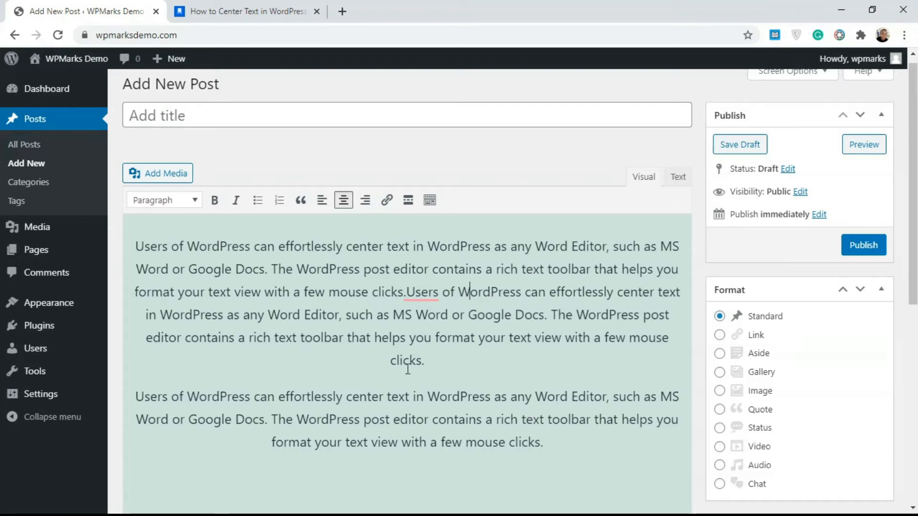
left_click_drag(204, 314, 418, 361)
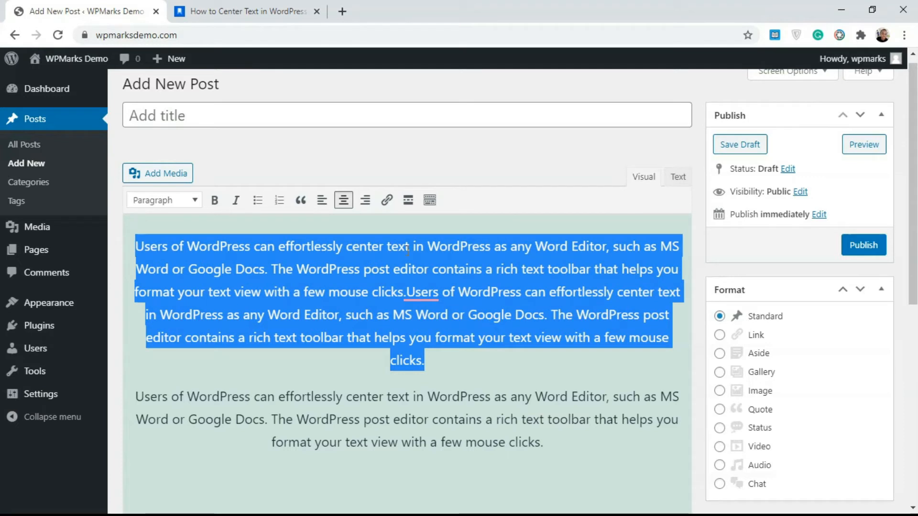
mouse_move(321, 200)
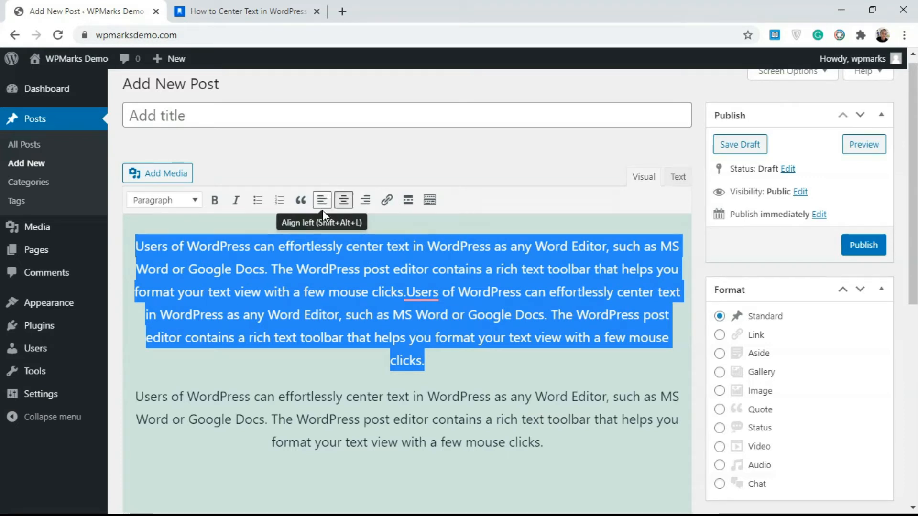
left_click(344, 200)
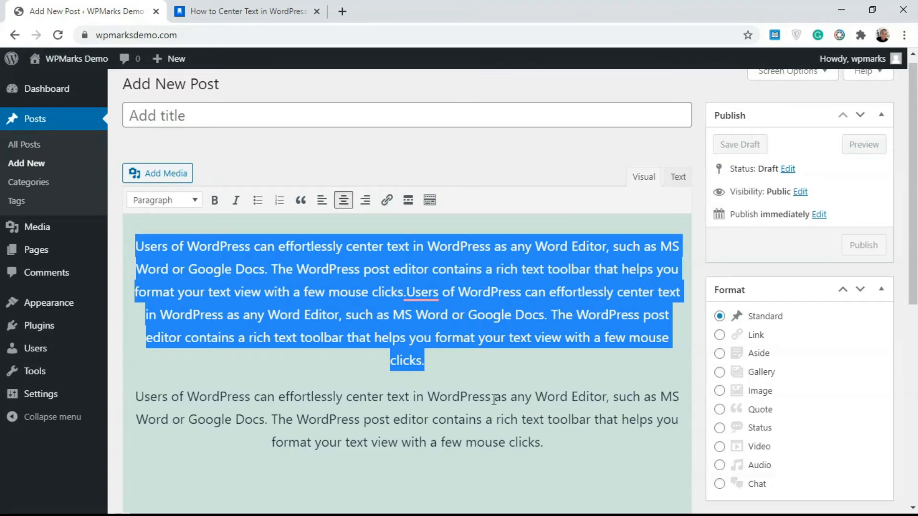
Leave the post editor for the Add Plugins page, where Classic Editor shows as active.
left_click(739, 144)
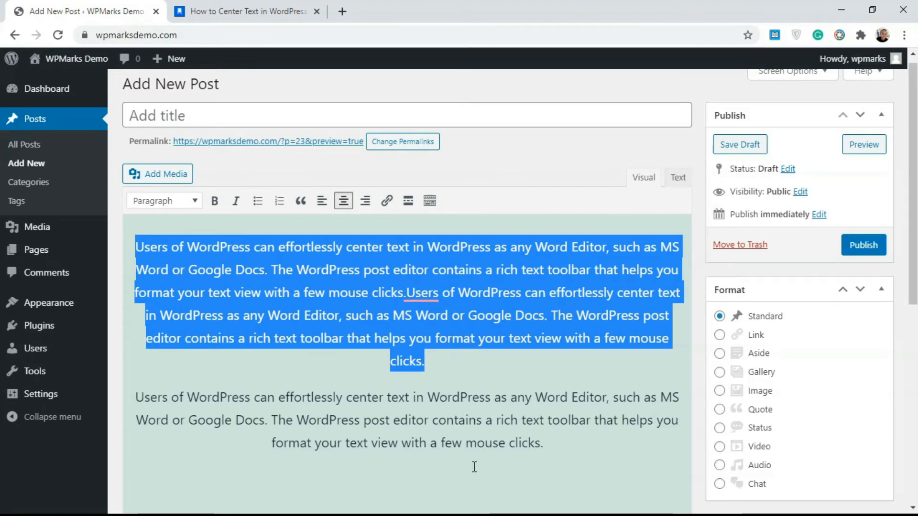
mouse_move(463, 389)
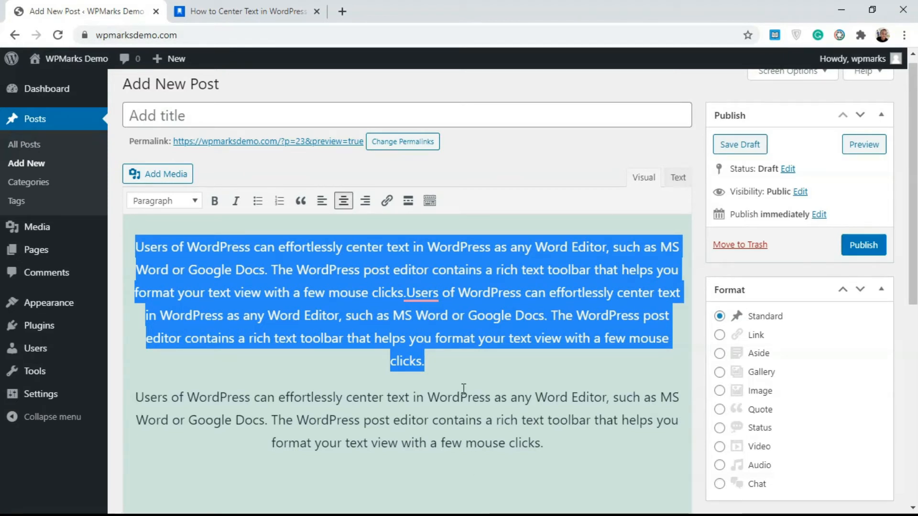
scroll("down", 3)
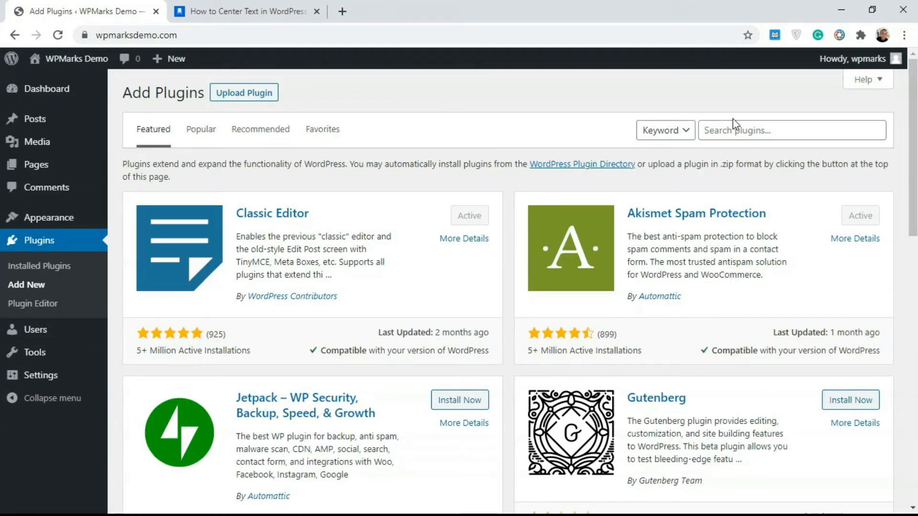
Search the plugin directory for 'simple css', install Simple CSS and activate it.
type("simple css")
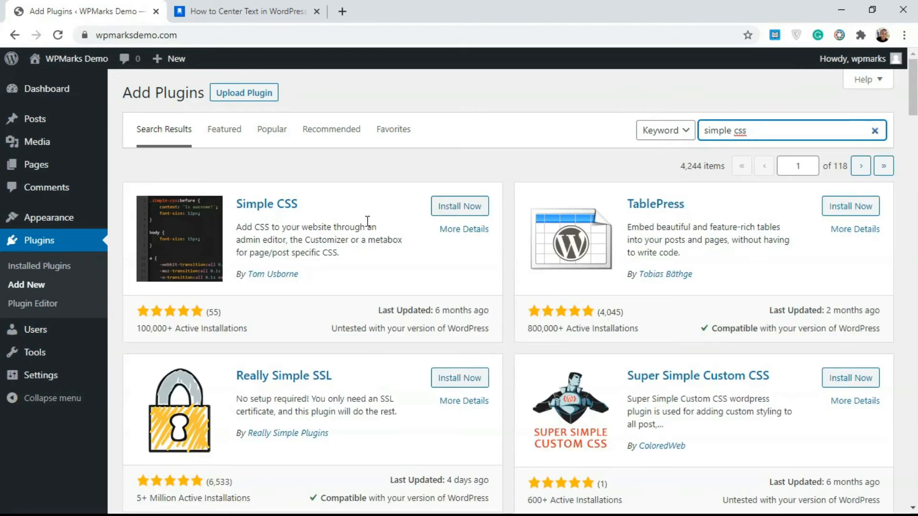
mouse_move(267, 203)
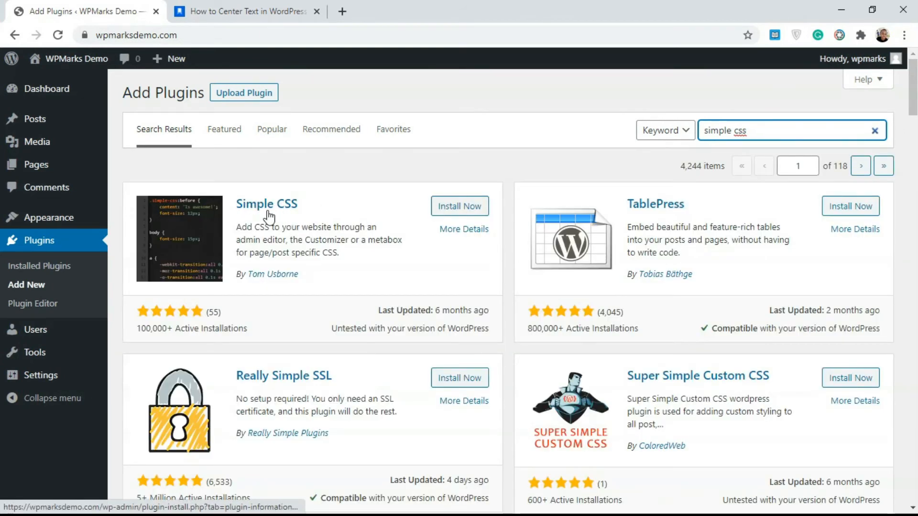
left_click(460, 206)
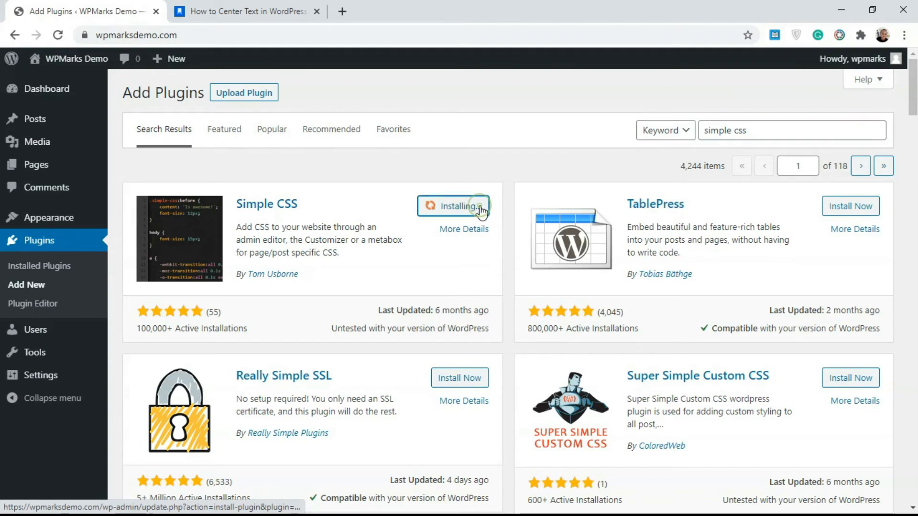
mouse_move(502, 185)
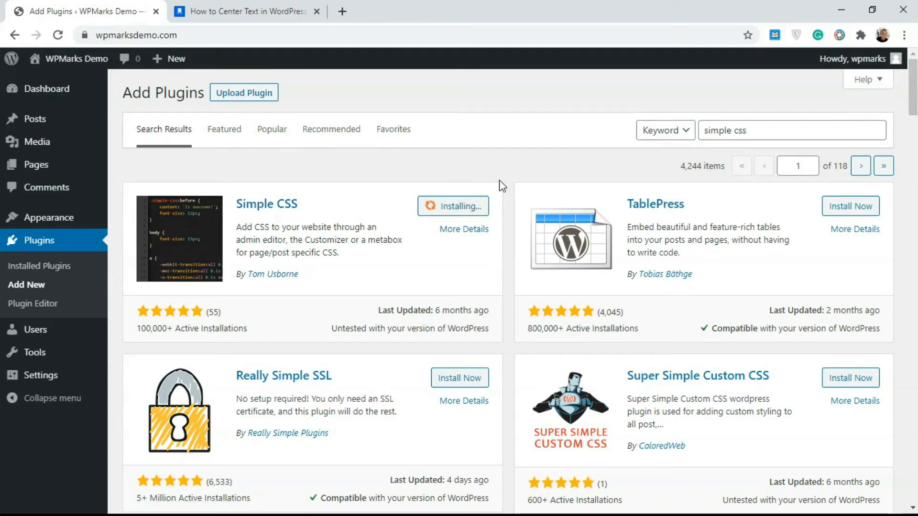
mouse_move(547, 156)
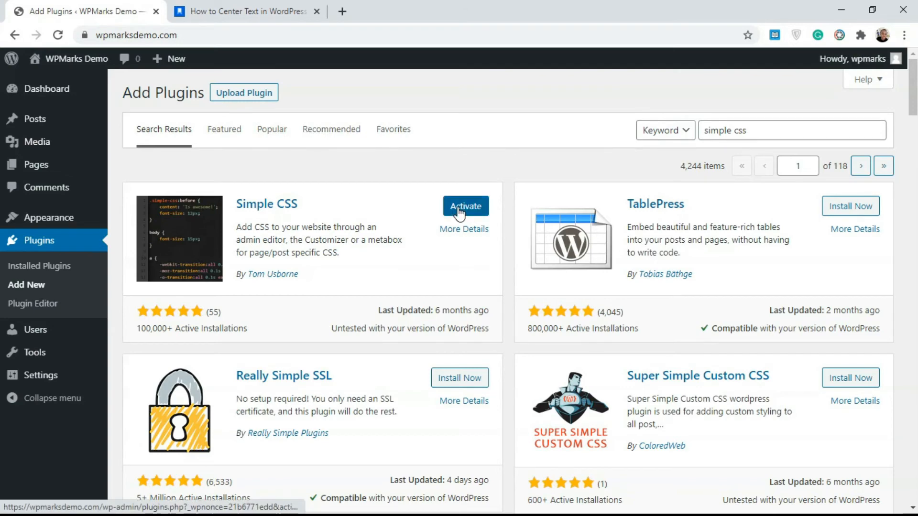
left_click(464, 207)
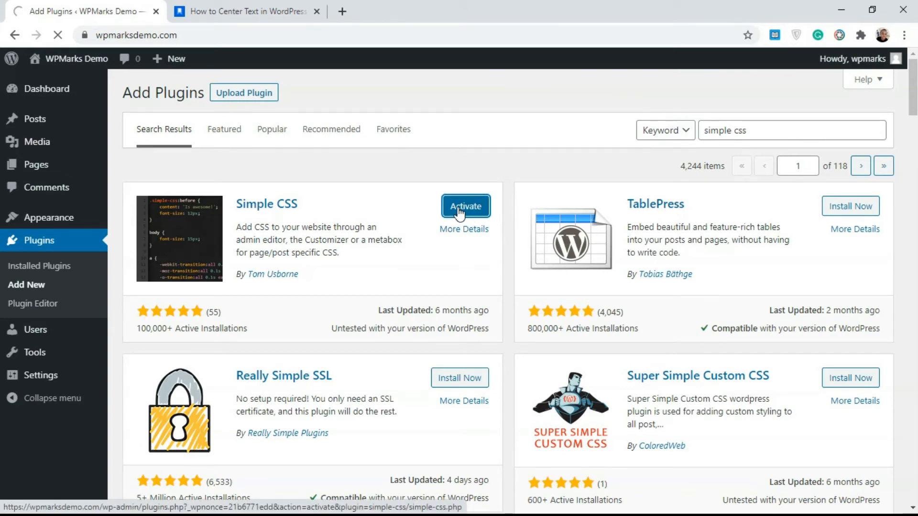
left_click(465, 207)
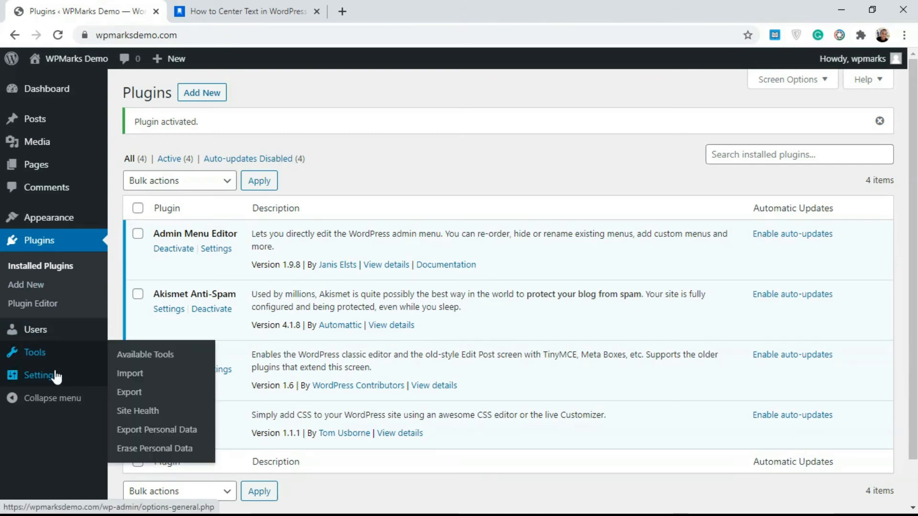
mouse_move(52, 217)
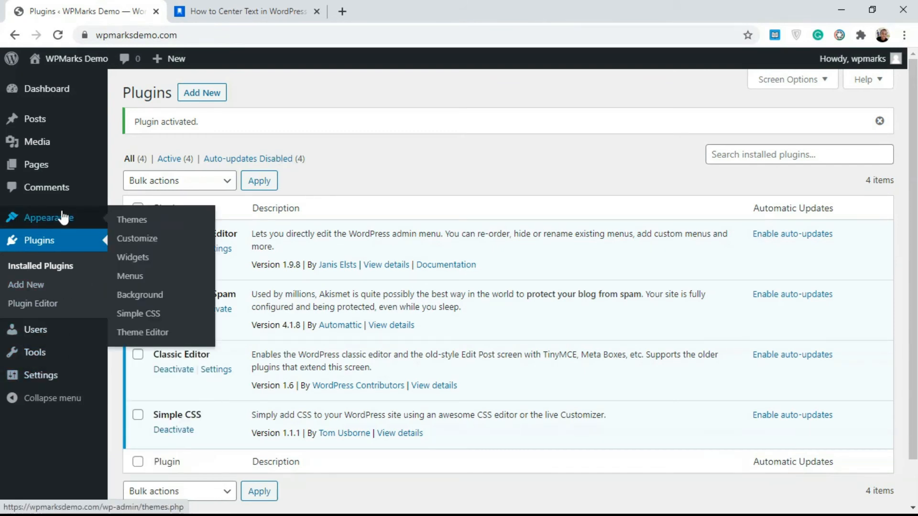
mouse_move(138, 313)
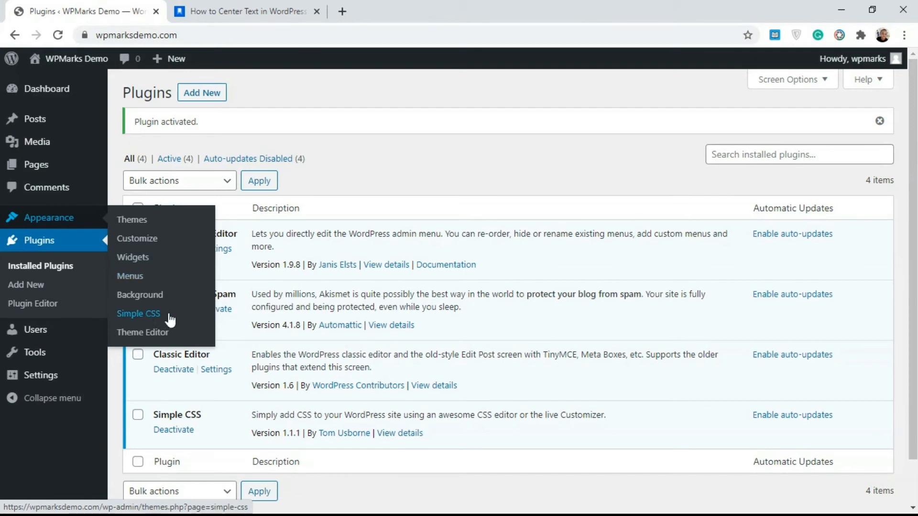
mouse_move(147, 321)
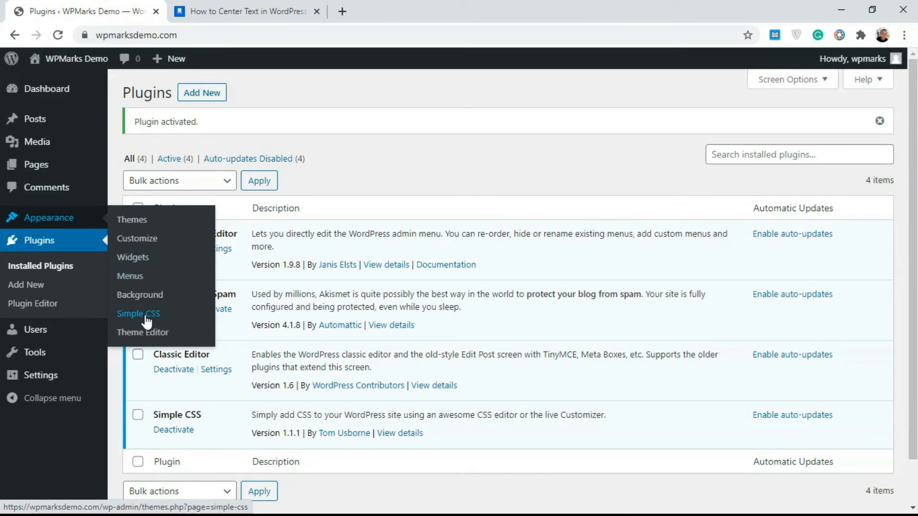
Go to Appearance > Simple CSS to reach the empty site-wide stylesheet editor.
left_click(137, 314)
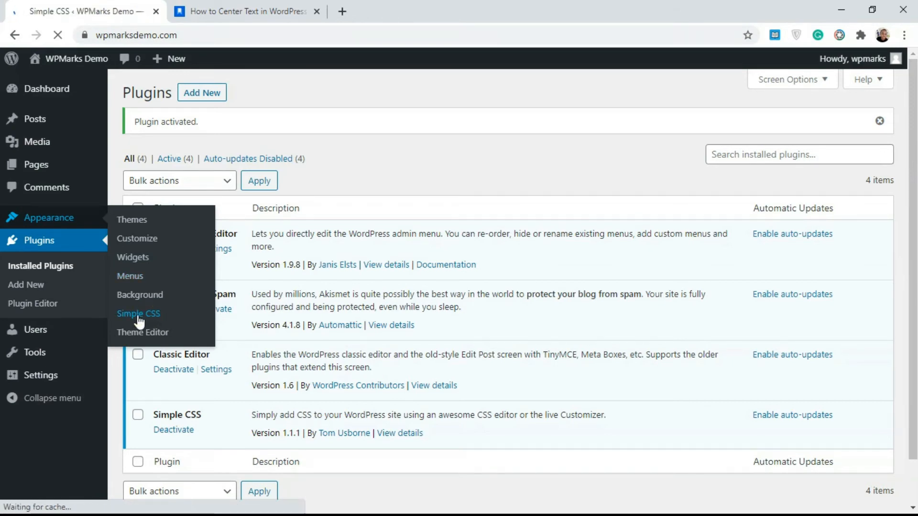
left_click(138, 313)
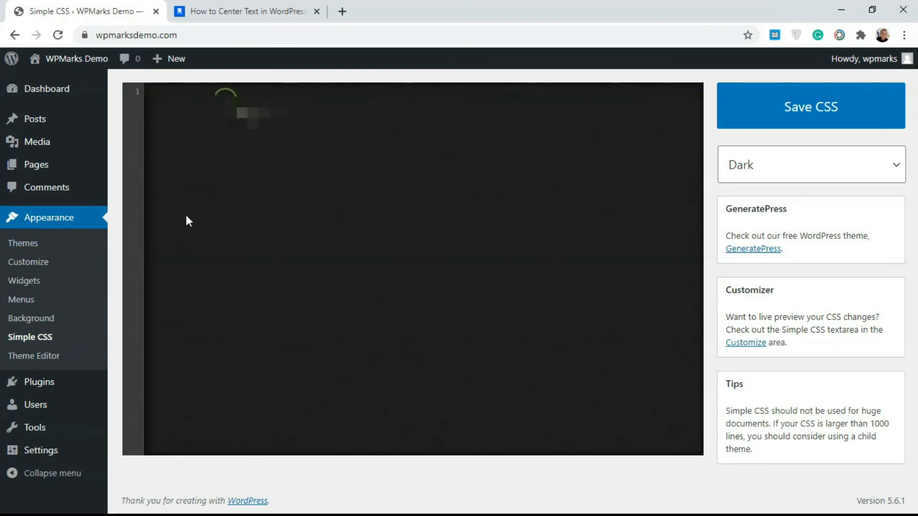
Copy the 'p { text-align: center; }' snippet from the article's Method 3 section.
left_click(246, 12)
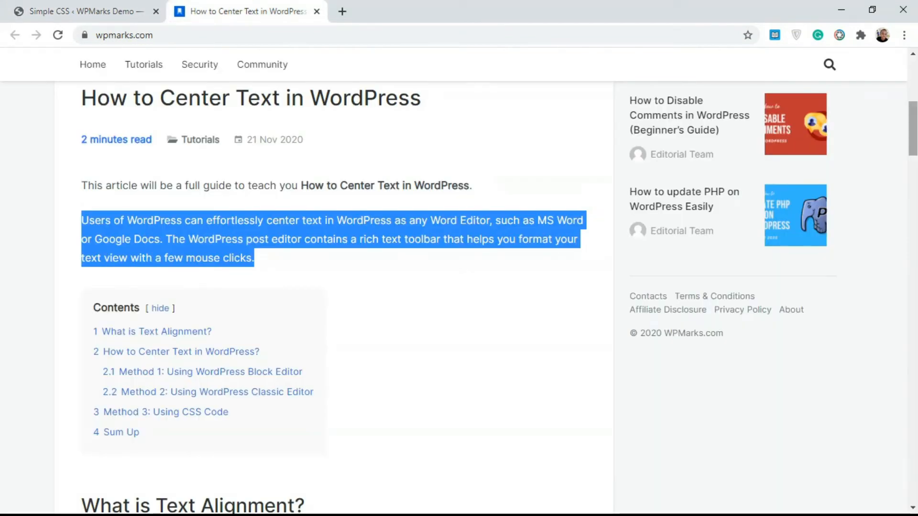
scroll("down", 3)
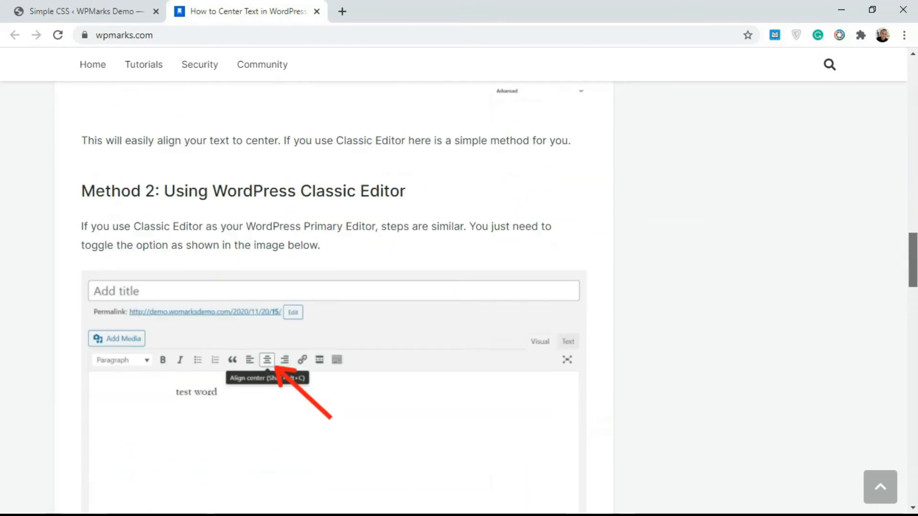
scroll("down", 3)
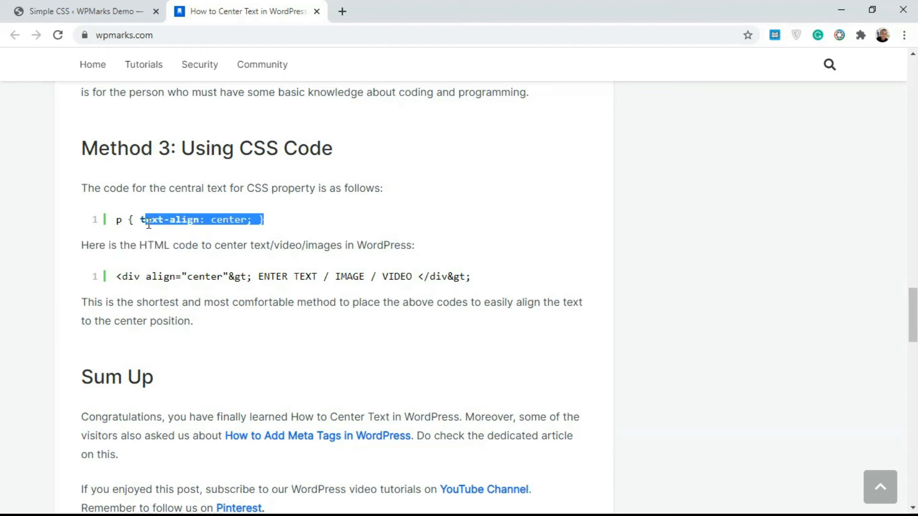
right_click(138, 220)
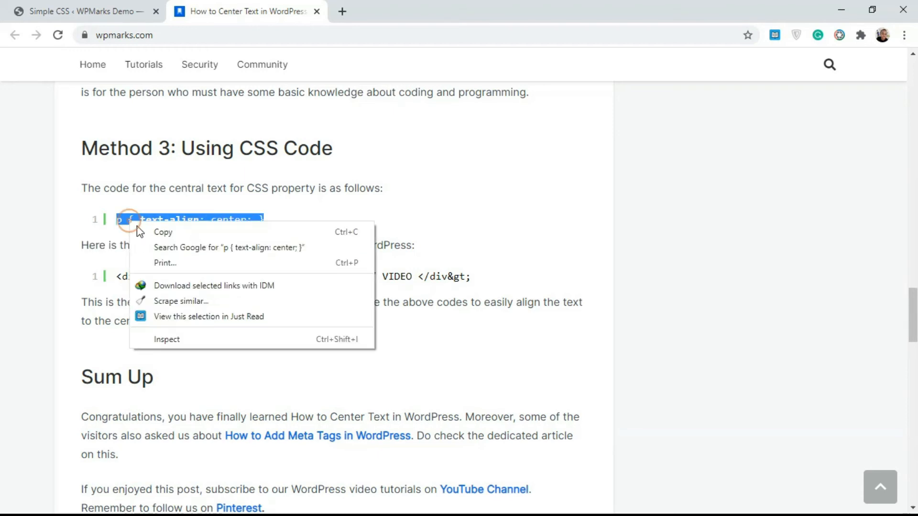
left_click(85, 12)
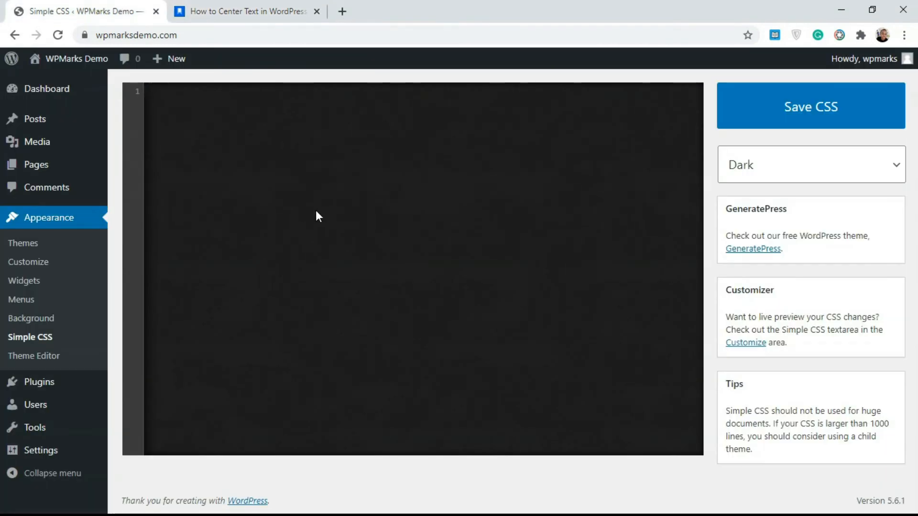
Enter 'p { text-align: center; }' in the Simple CSS editor and save it.
type("p { text-align: center; }")
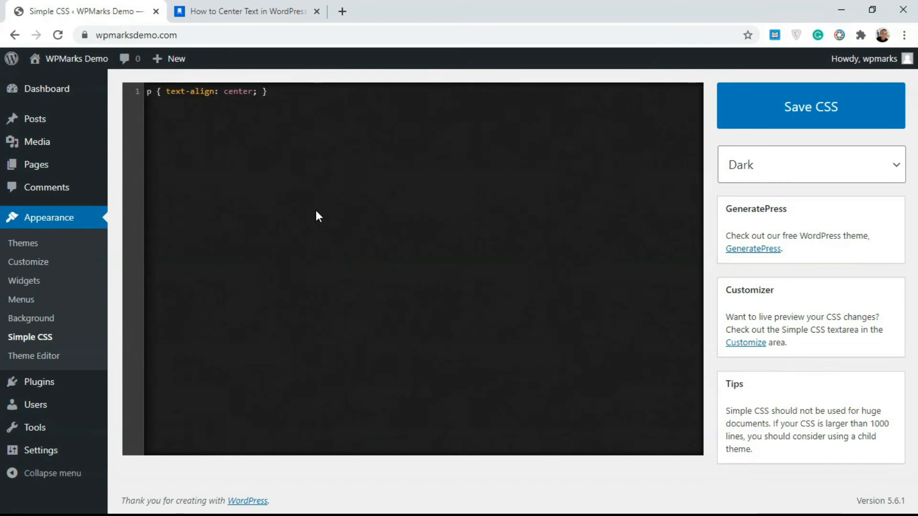
left_click(810, 106)
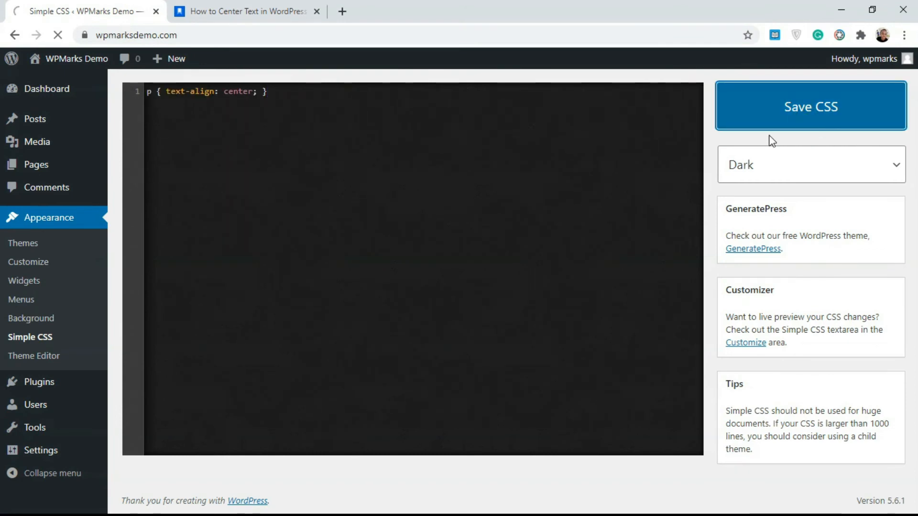
left_click(809, 106)
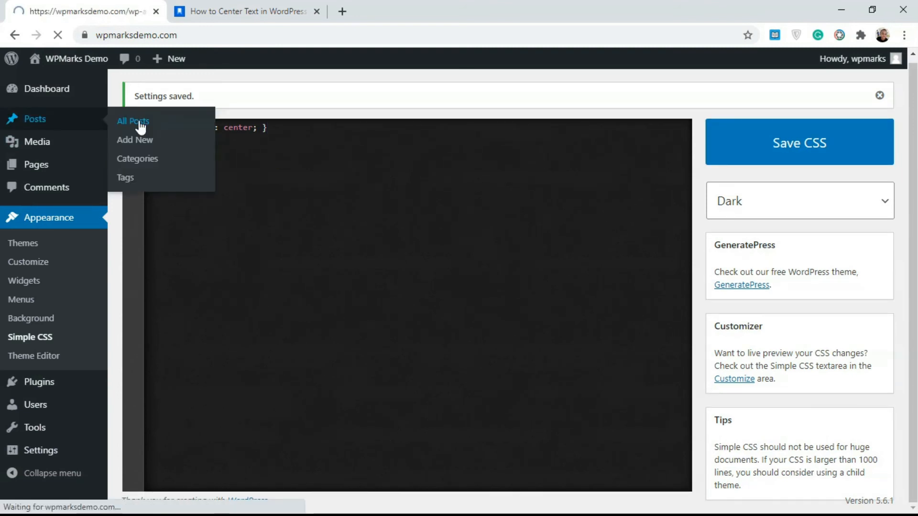
From All Posts, preview the second Untitled draft post.
left_click(133, 122)
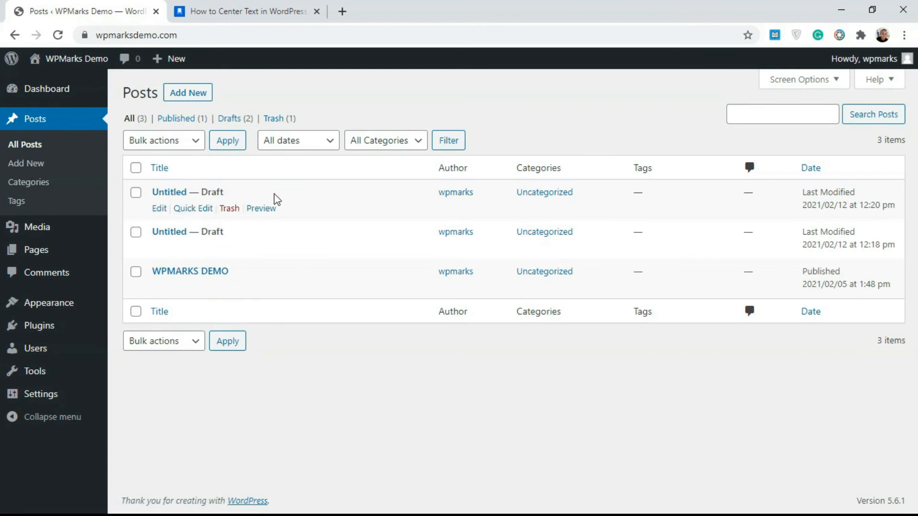
mouse_move(244, 200)
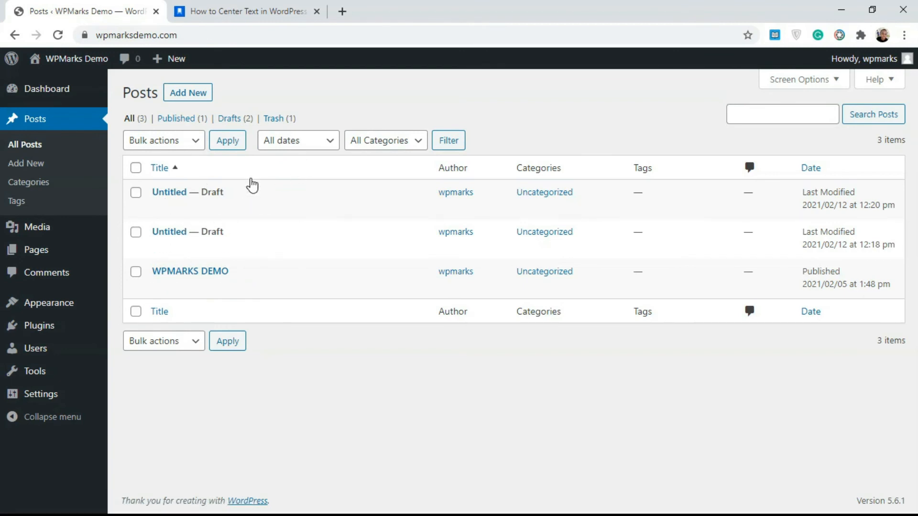
mouse_move(187, 231)
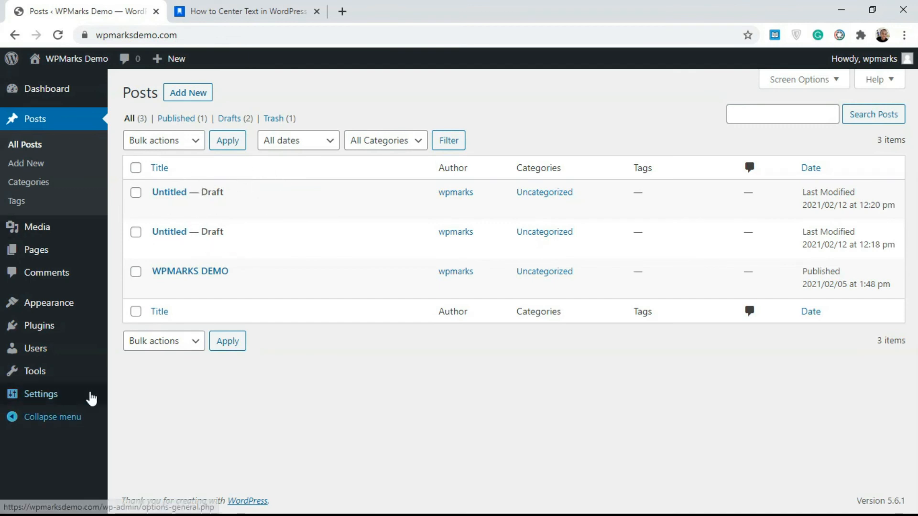
mouse_move(50, 303)
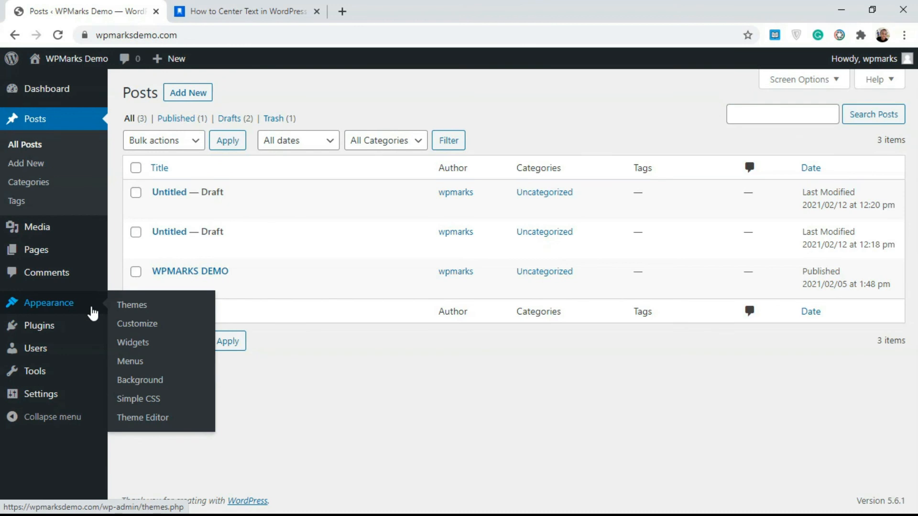
mouse_move(136, 323)
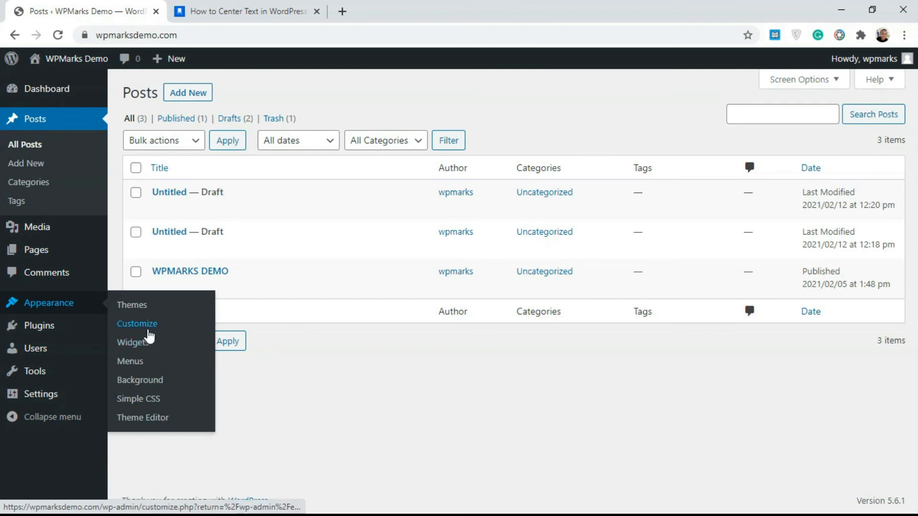
left_click(261, 248)
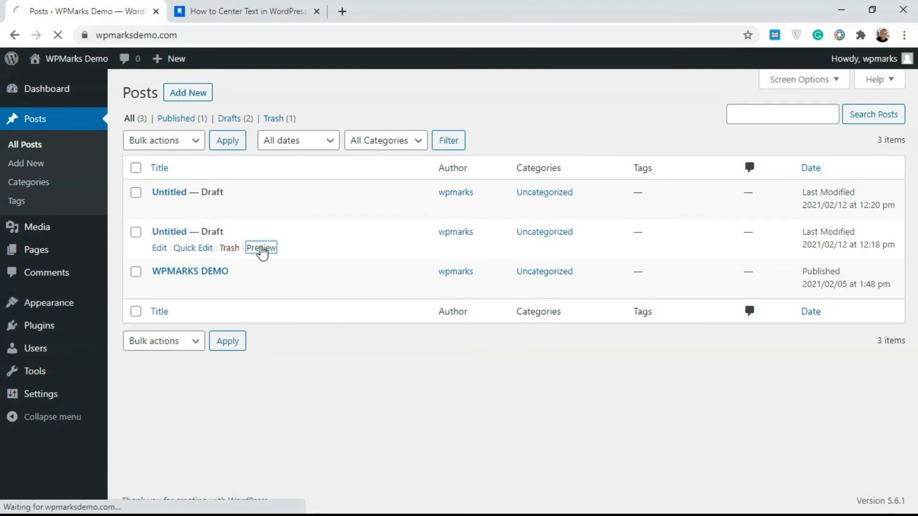
left_click(261, 248)
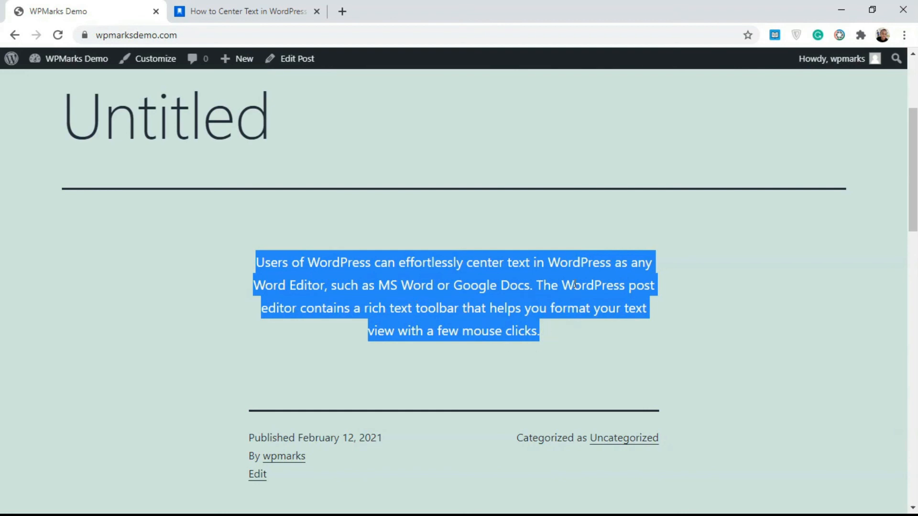
Scroll the draft preview to confirm its paragraph appears centered.
scroll("down", 3)
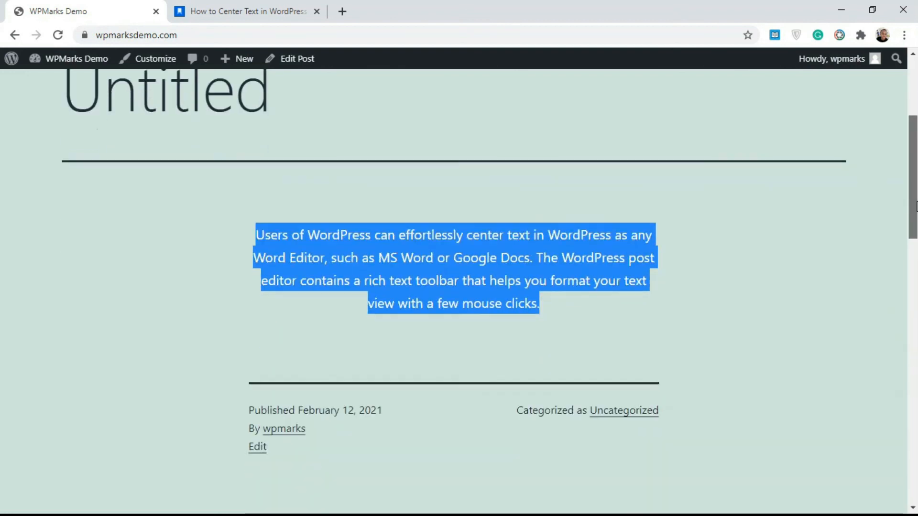